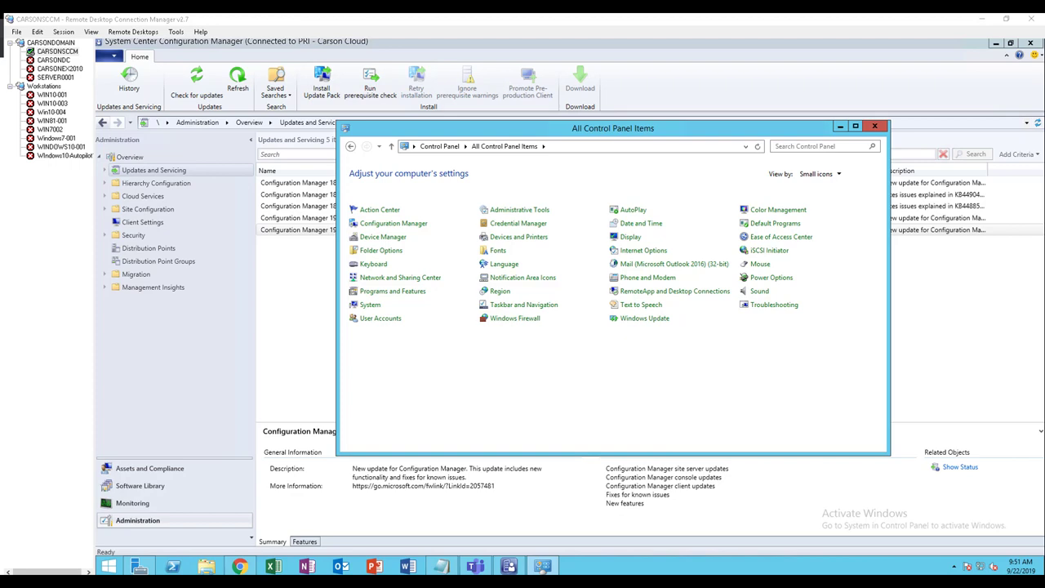
pyautogui.moveTo(477, 417)
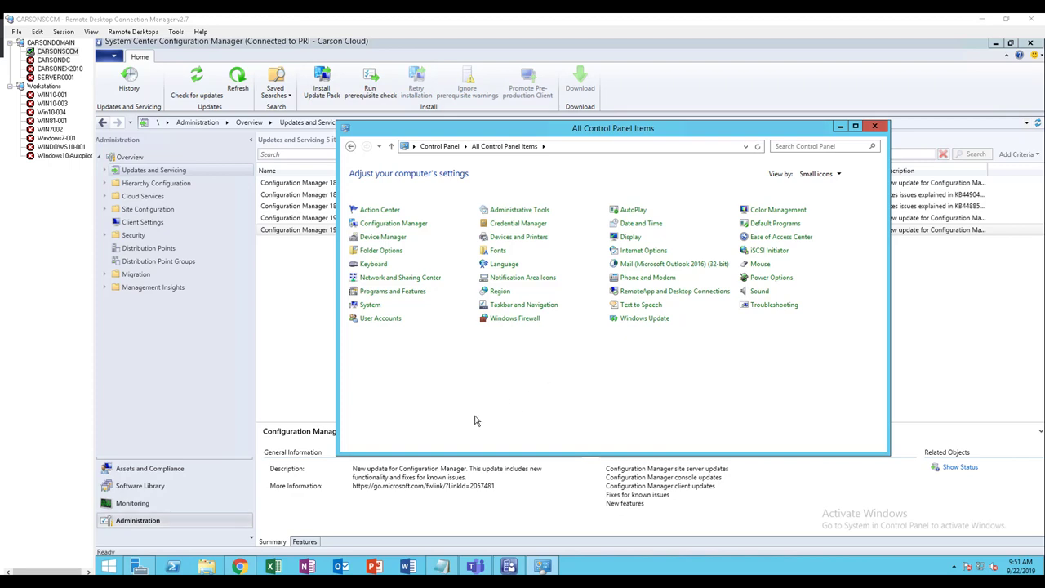
pyautogui.moveTo(462, 415)
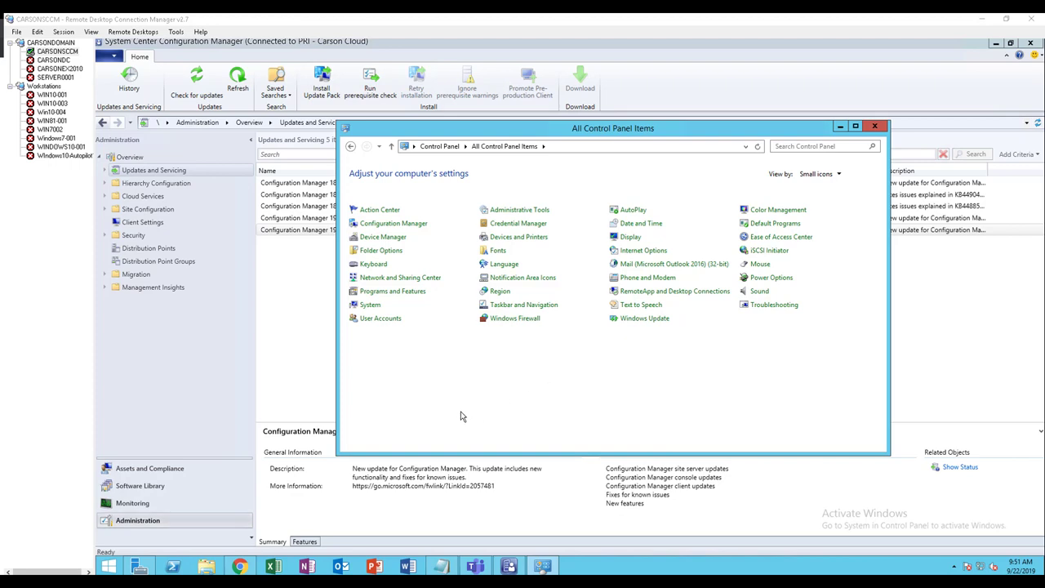
pyautogui.moveTo(503, 411)
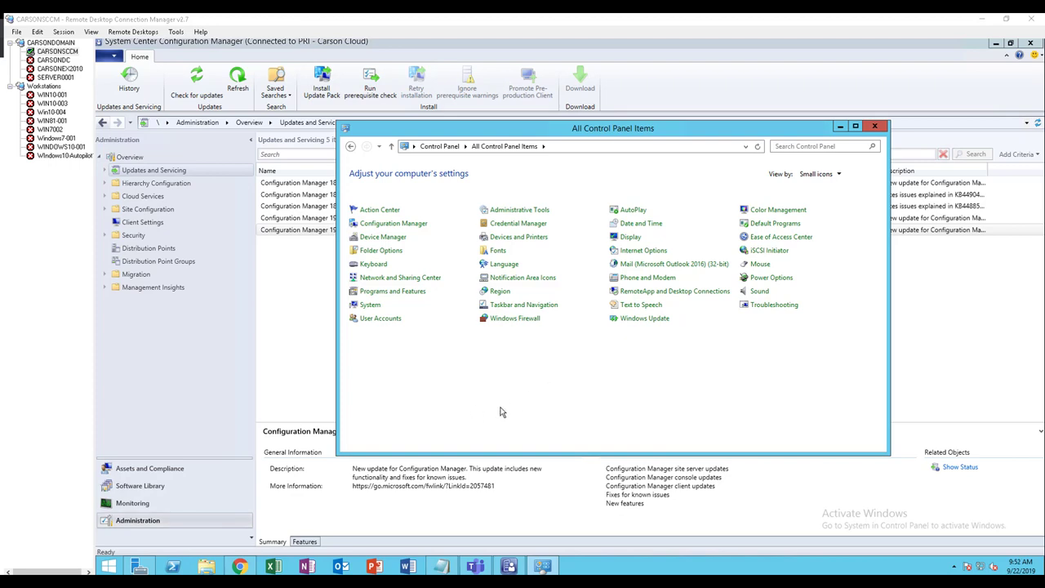
pyautogui.moveTo(476, 387)
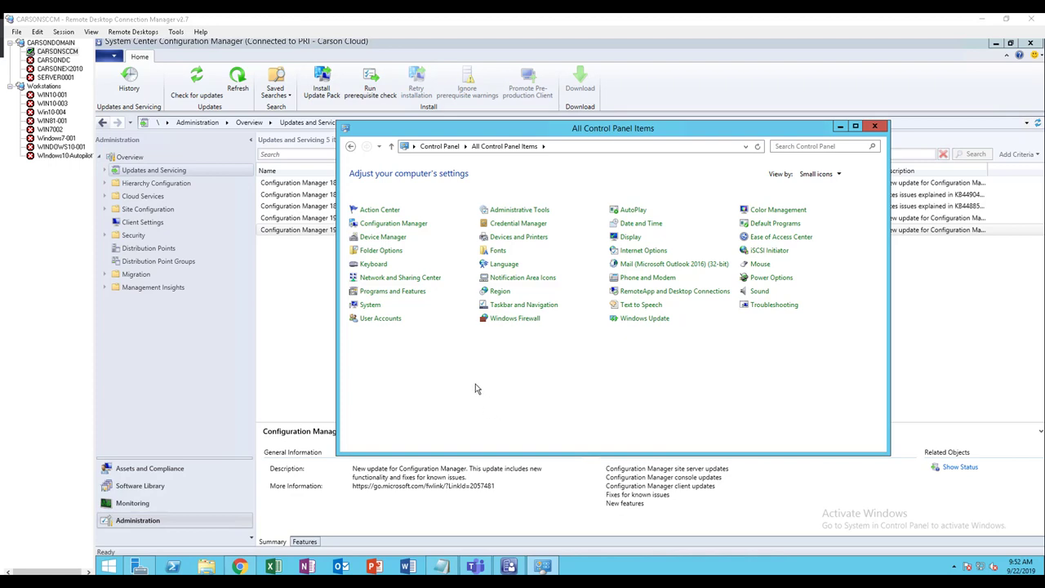
pyautogui.moveTo(413, 294)
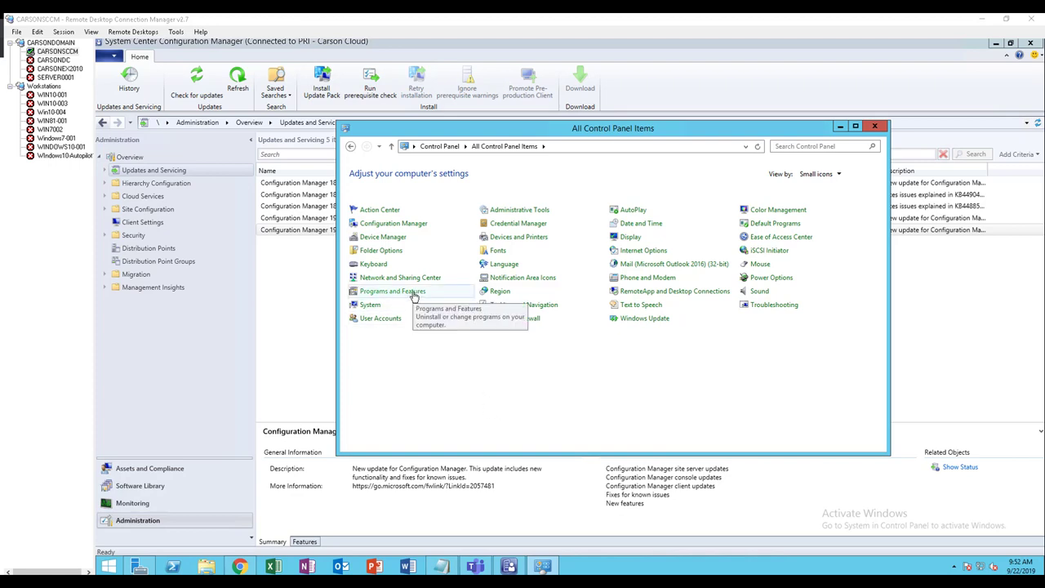
pyautogui.moveTo(414, 334)
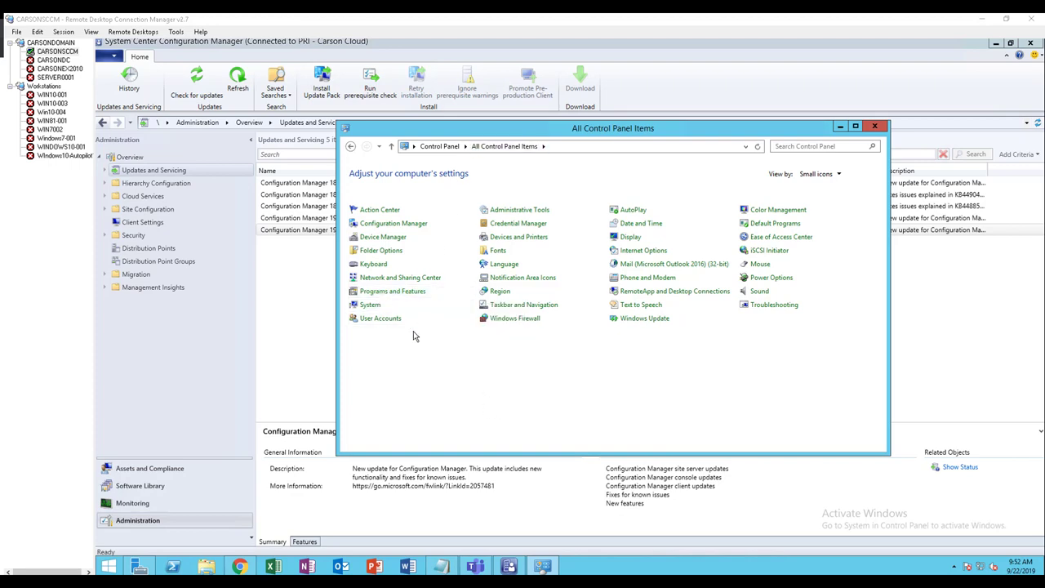
# - Filter Programs and Features on 'Windows' to locate the ADK entry, version 10.1.15063.0
pyautogui.click(392, 291)
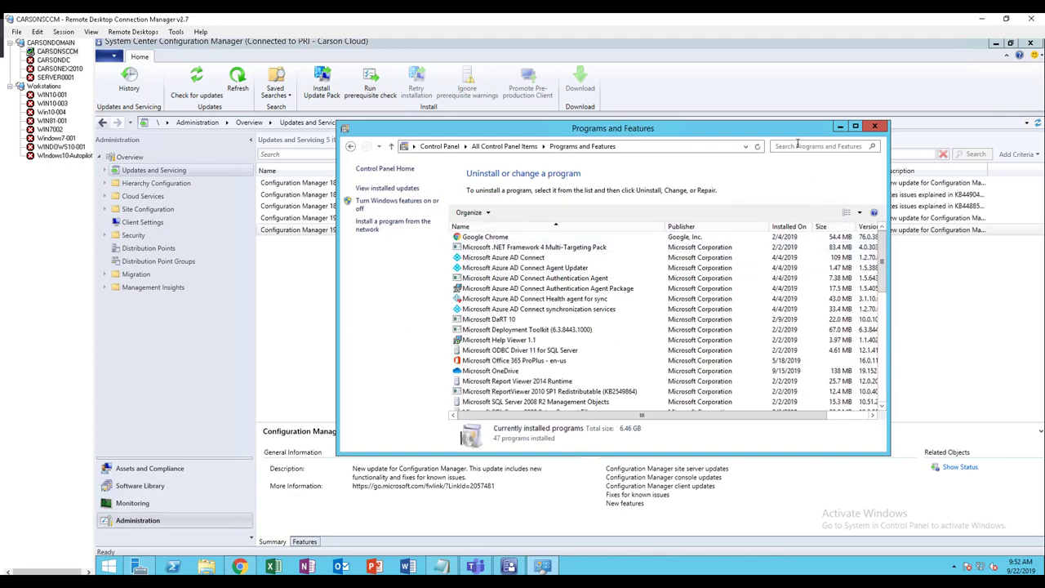
pyautogui.write('Windows')
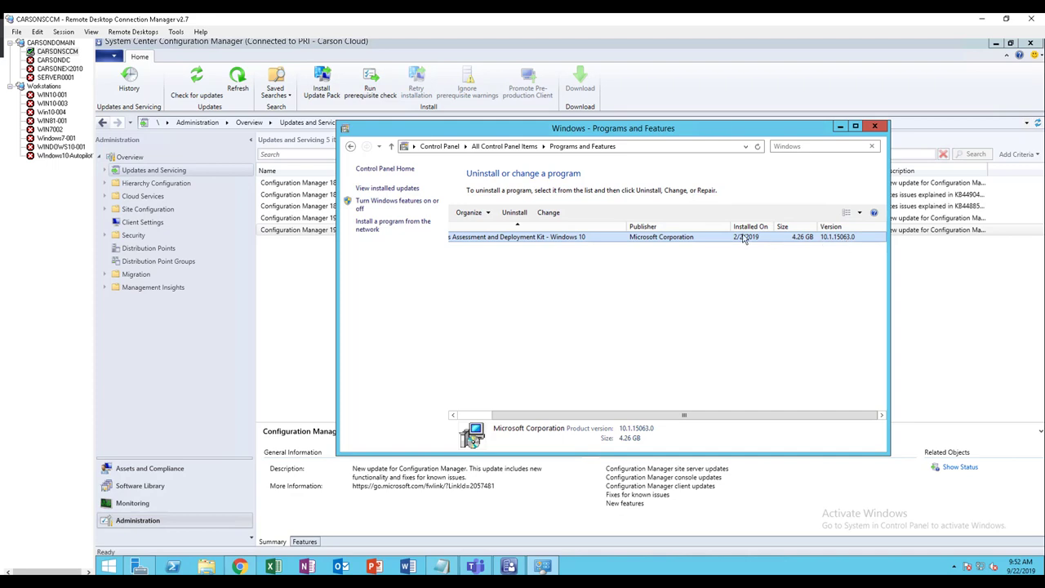
pyautogui.moveTo(844, 247)
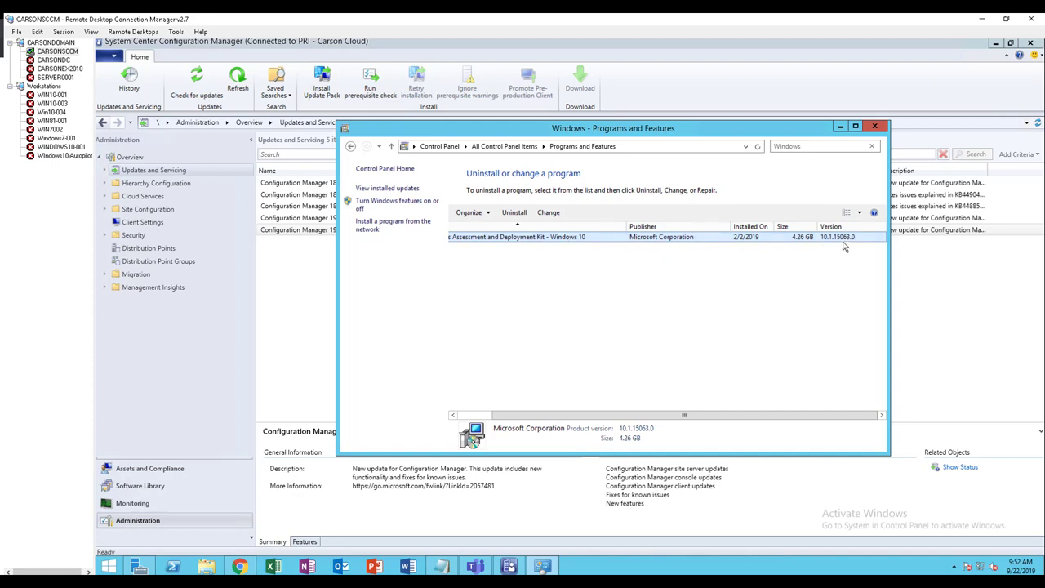
pyautogui.moveTo(839, 244)
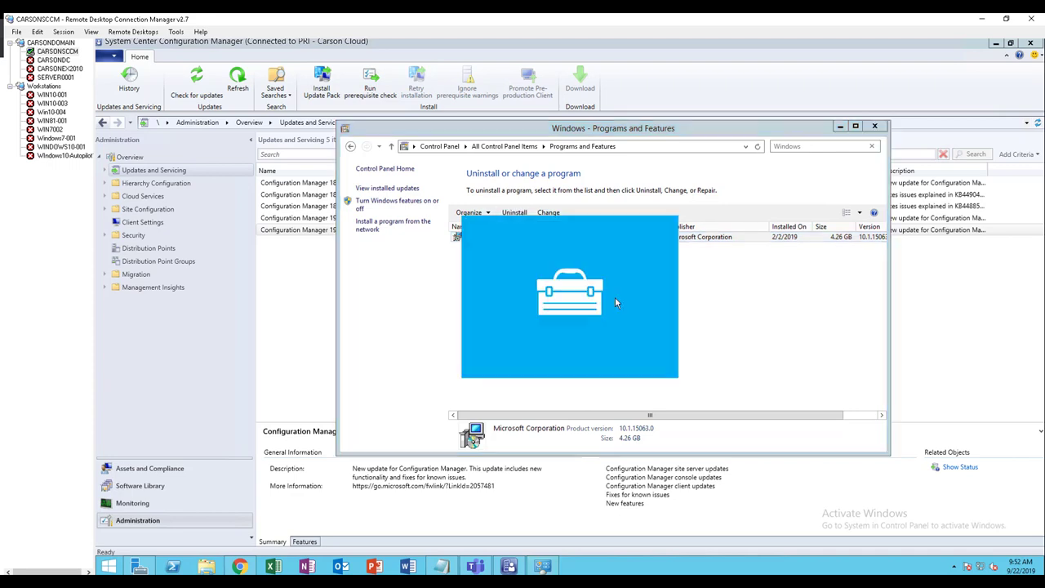
# - Uninstall the old Windows ADK and confirm with Yes
pyautogui.click(515, 212)
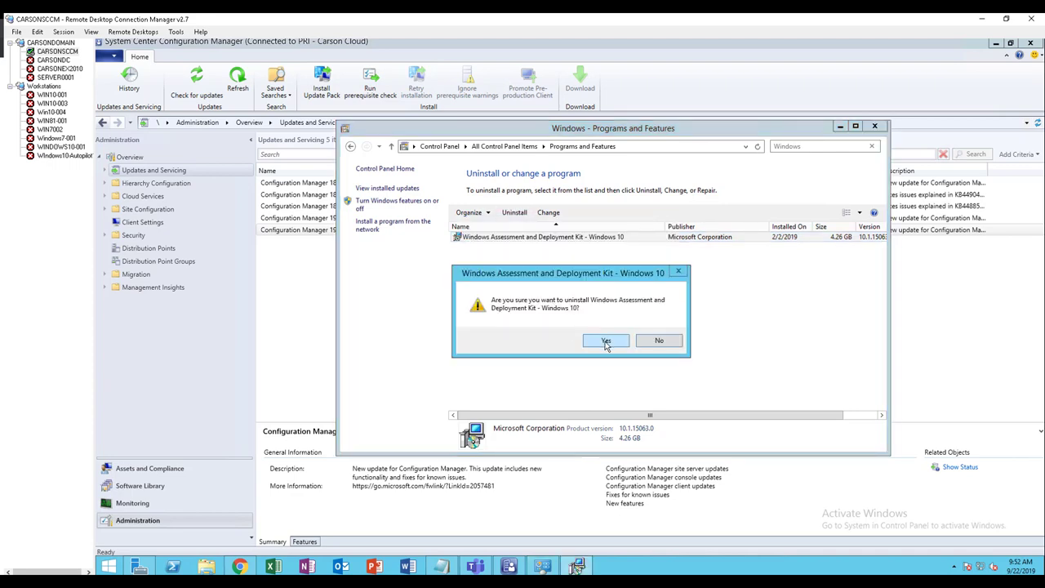
pyautogui.click(604, 341)
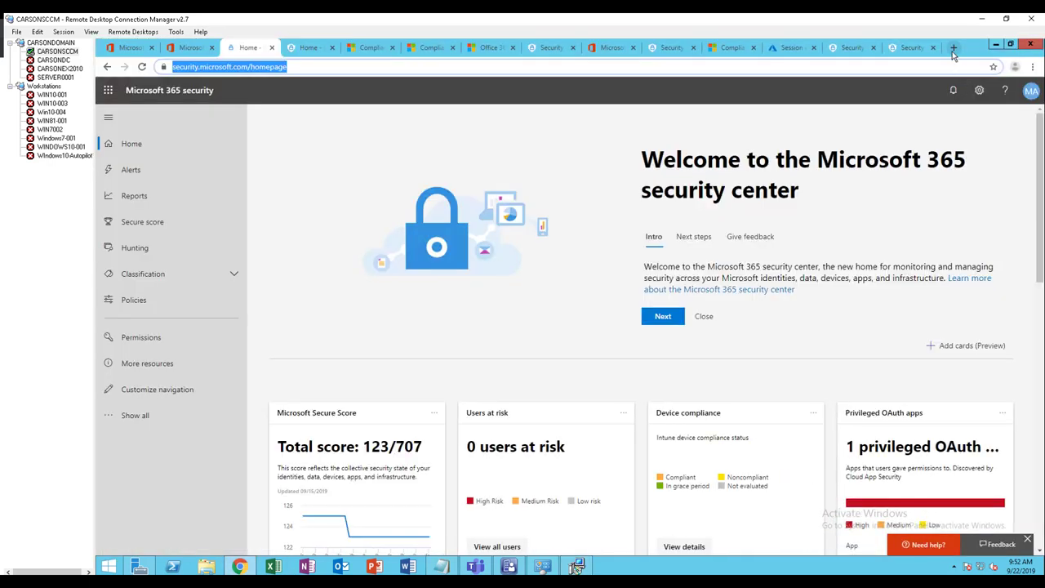
# - Search Google in a new tab for 'windows 10 adk 1903'
pyautogui.click(950, 49)
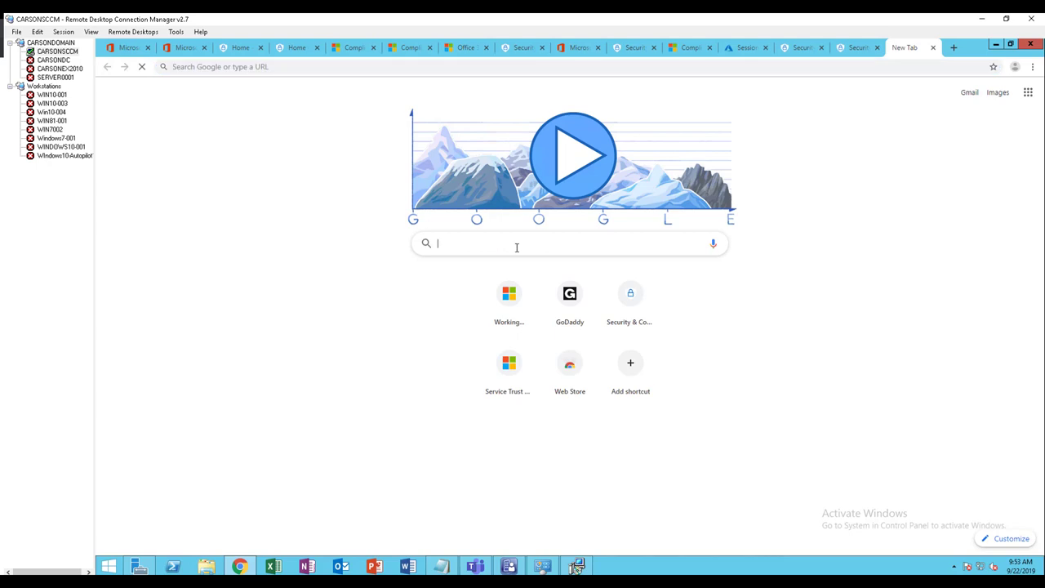
pyautogui.write('Windows 10 AD')
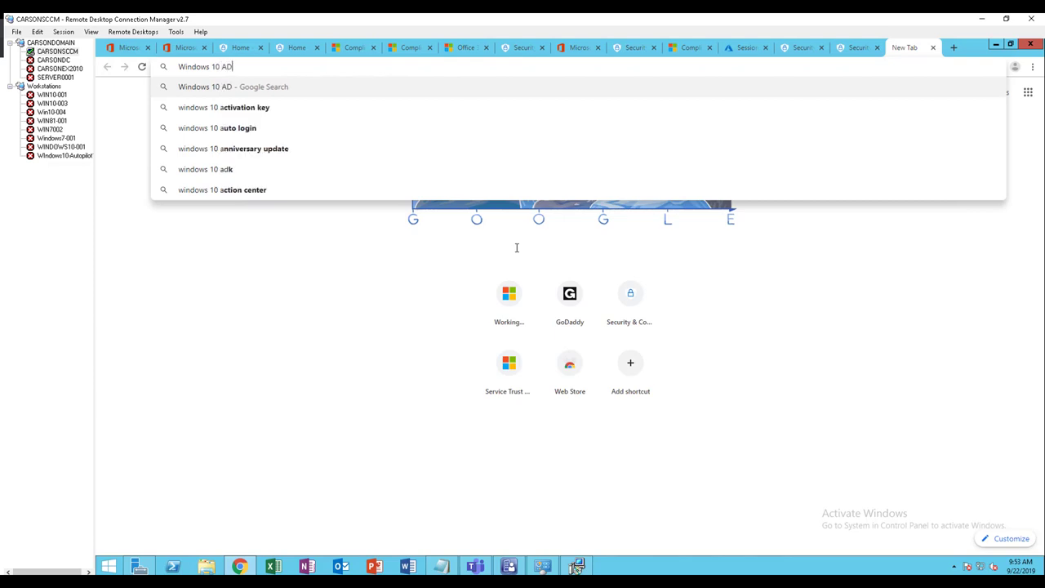
pyautogui.write('K')
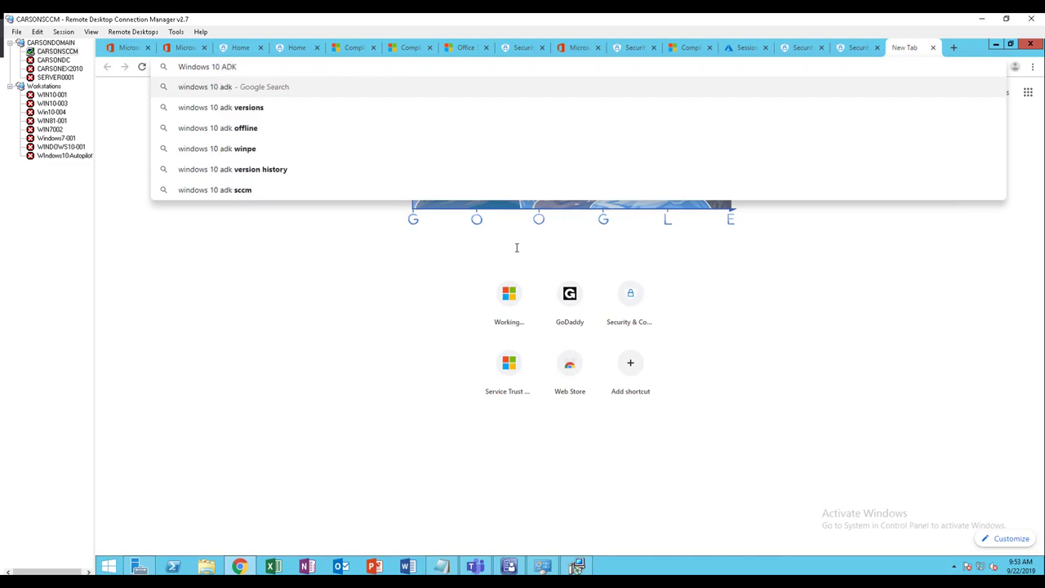
pyautogui.write('19')
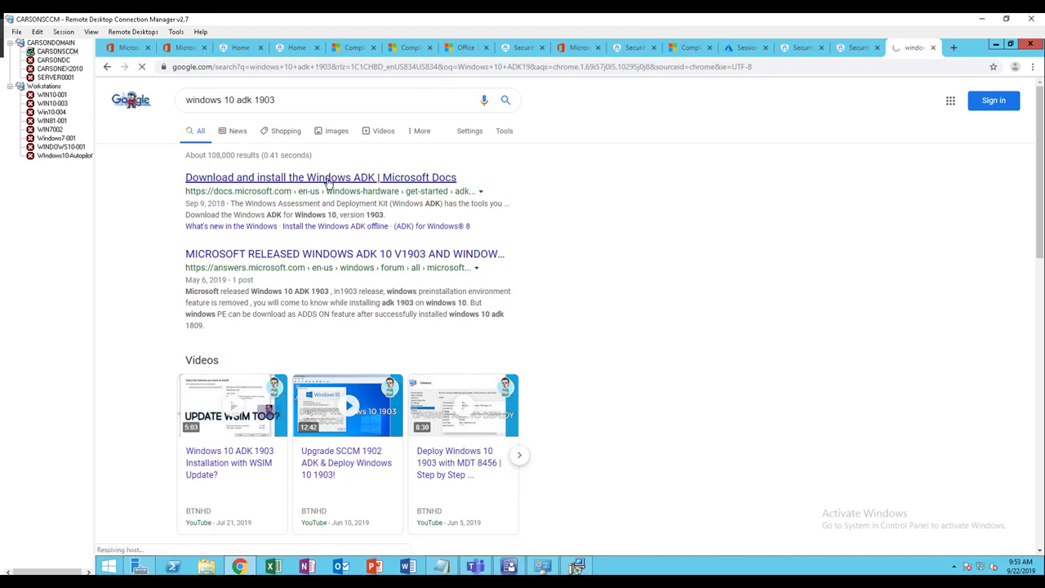
pyautogui.moveTo(330, 189)
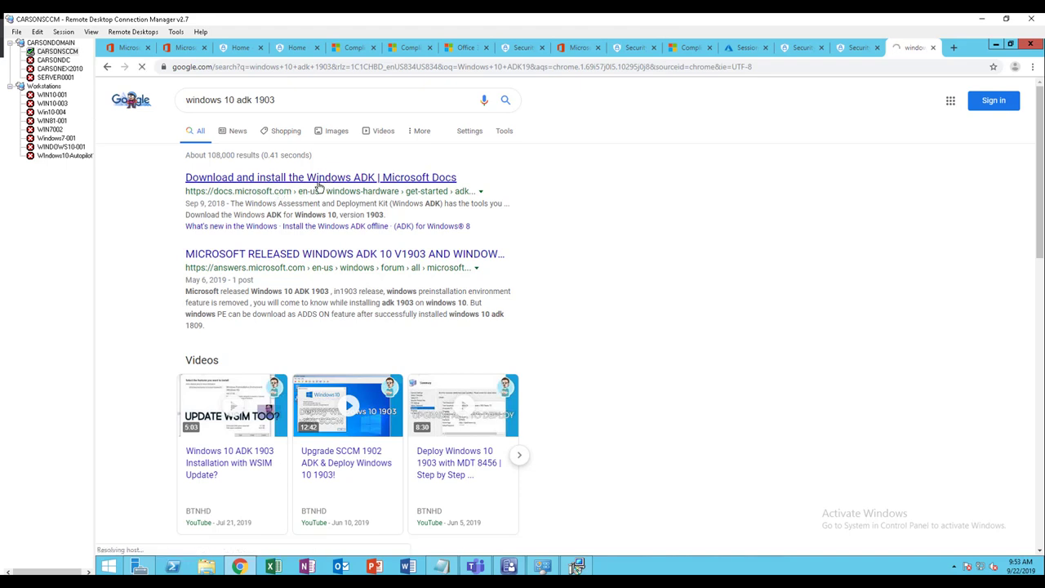
# - From the Microsoft Docs ADK page, download adksetup.exe for Windows 10 version 1903
pyautogui.click(323, 176)
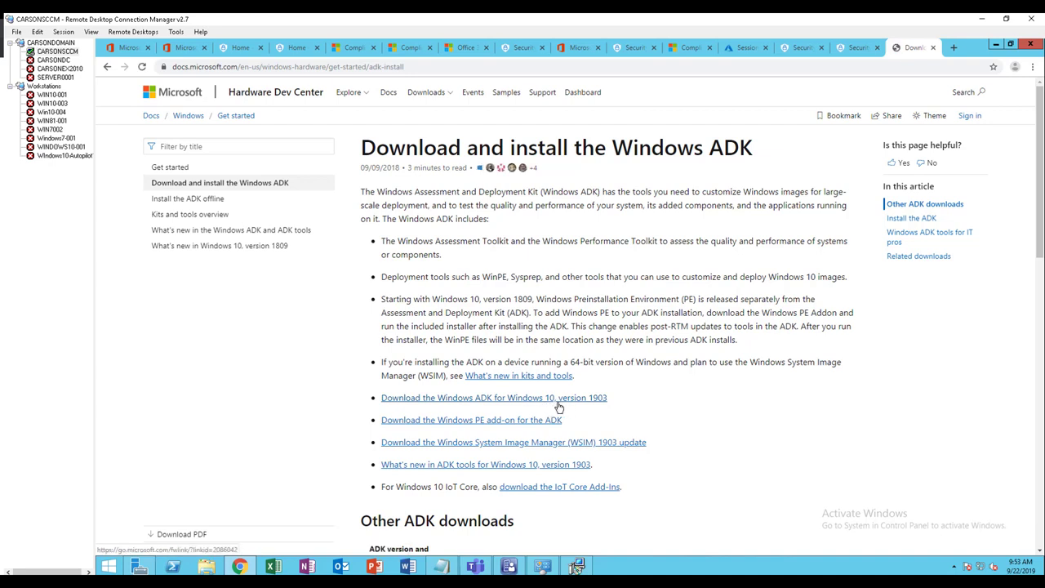
pyautogui.moveTo(493, 405)
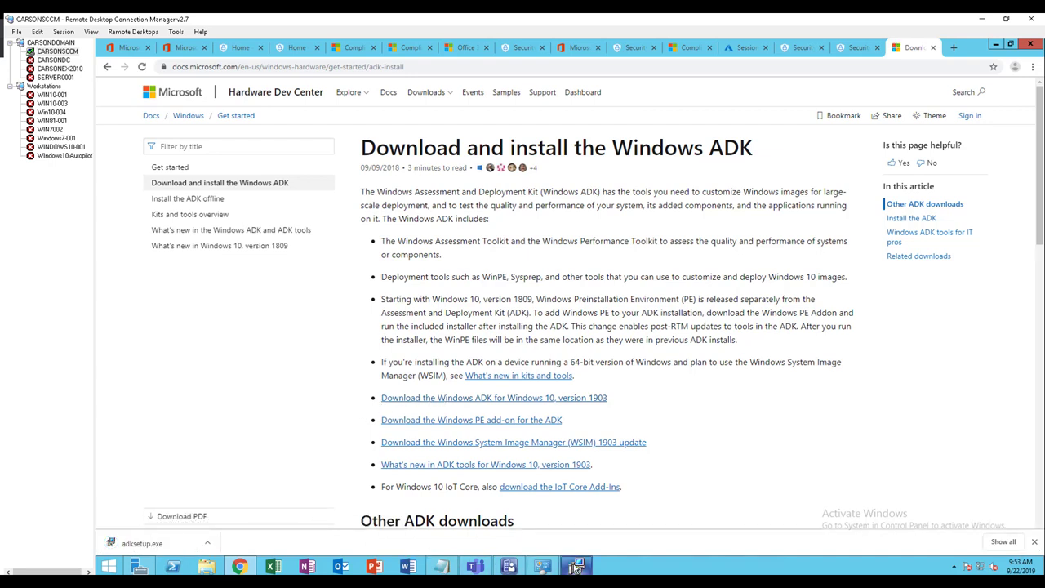
pyautogui.click(573, 568)
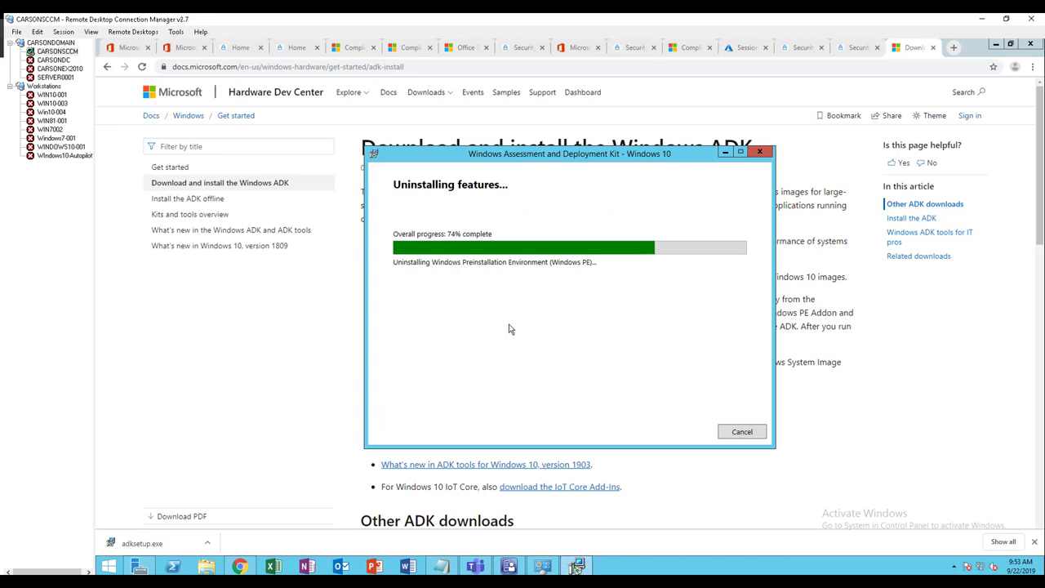
pyautogui.moveTo(460, 284)
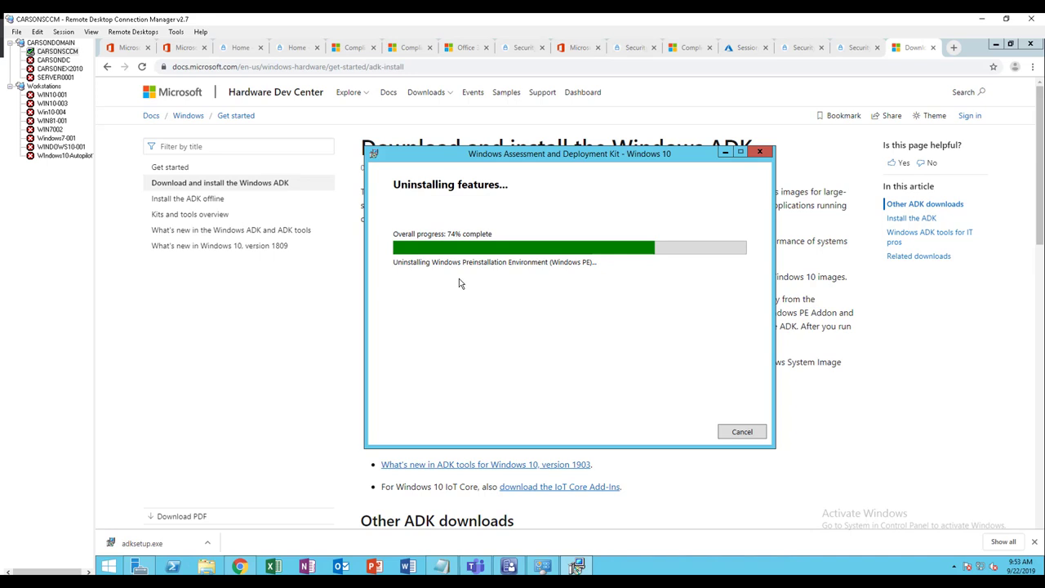
pyautogui.moveTo(482, 305)
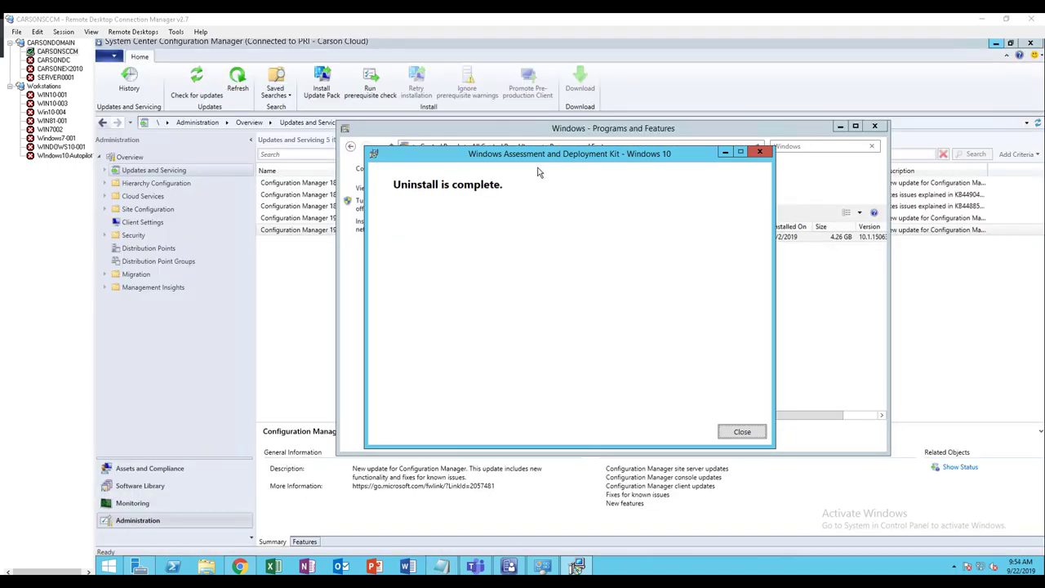
pyautogui.moveTo(574, 173)
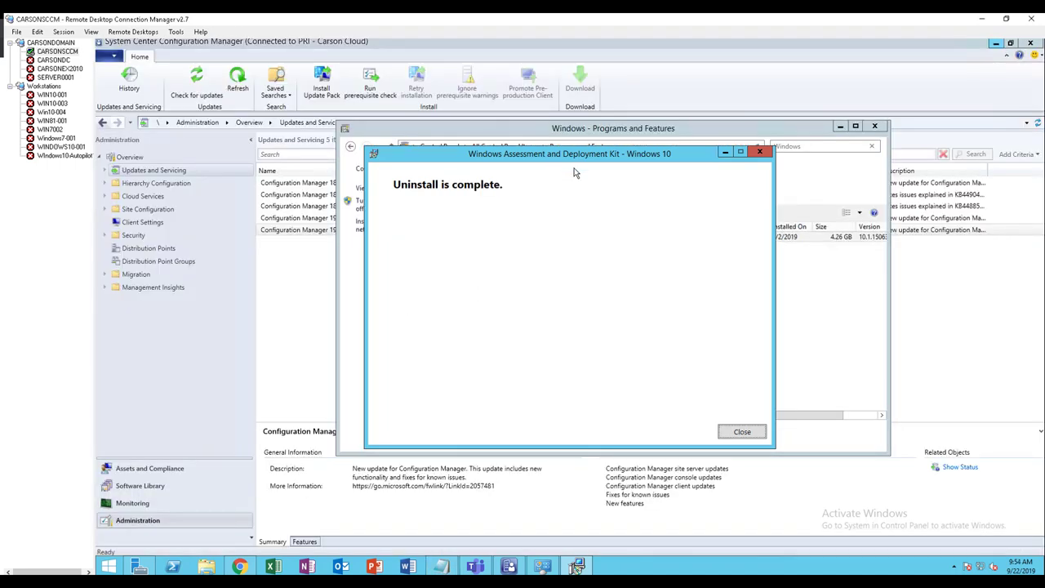
# - Close the completed ADK uninstall dialog, returning to Control Panel
pyautogui.click(741, 431)
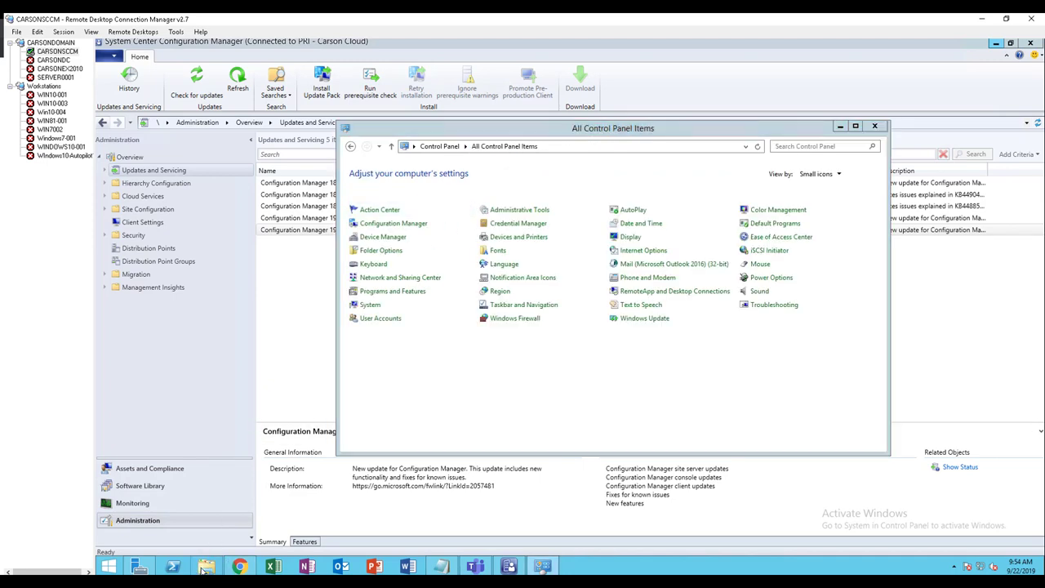
# - Launch adksetup.exe from the Downloads folder via its context menu
pyautogui.click(204, 563)
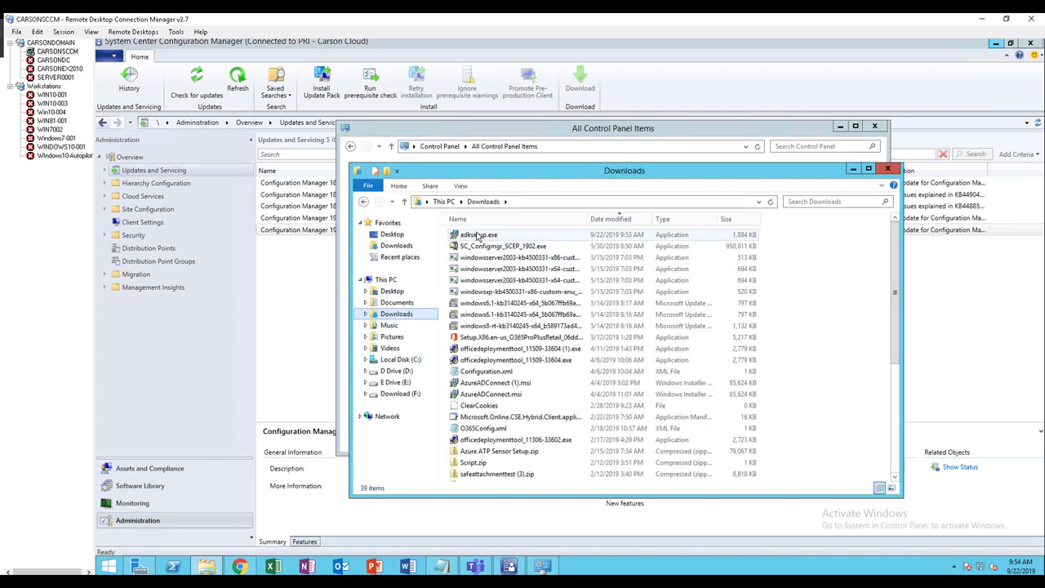
pyautogui.rightClick(467, 235)
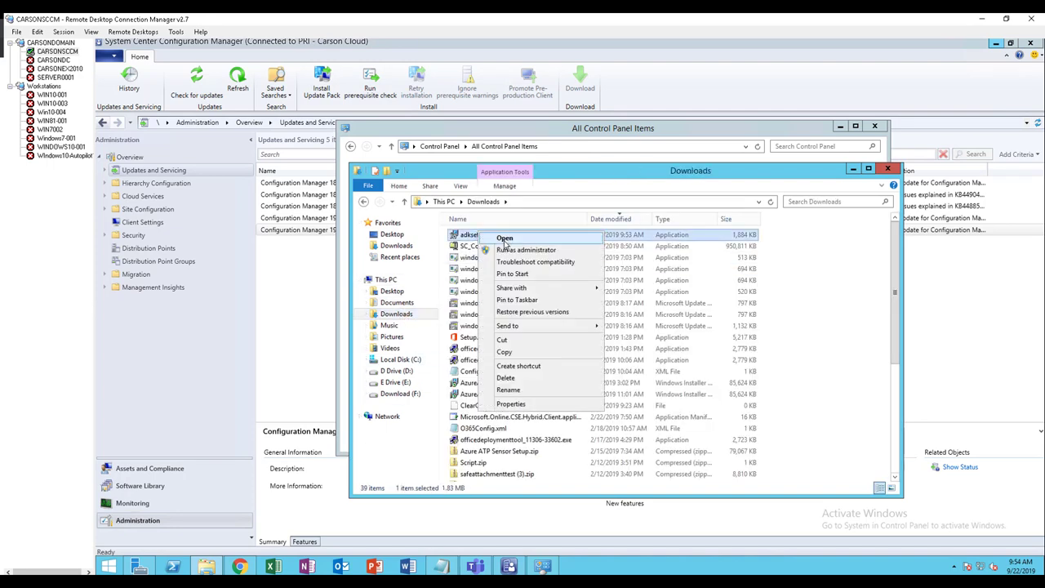
pyautogui.click(526, 248)
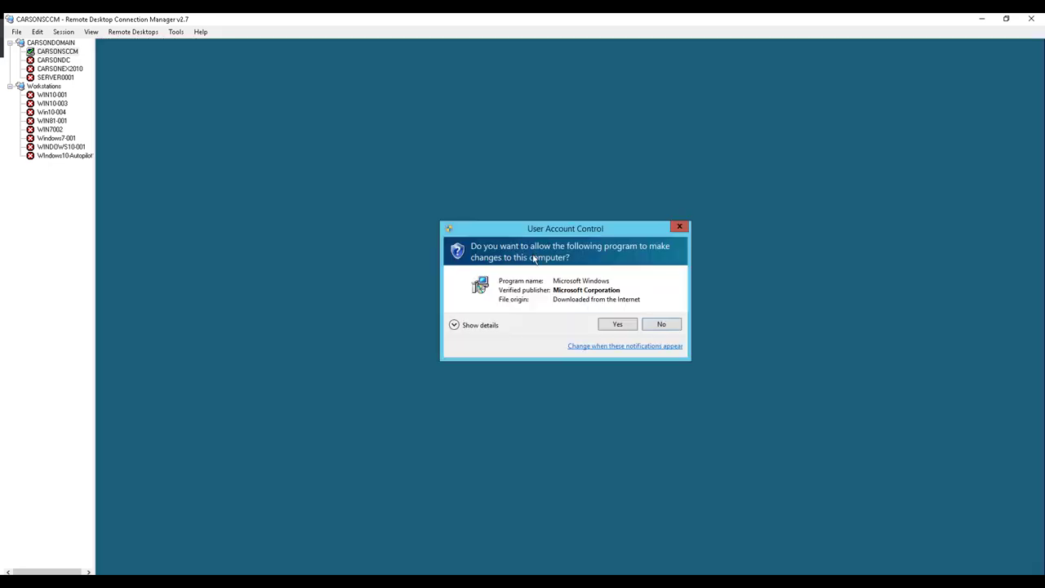
# - Allow UAC, keep the default Windows Kits path and usage reporting, and accept the license
pyautogui.click(617, 324)
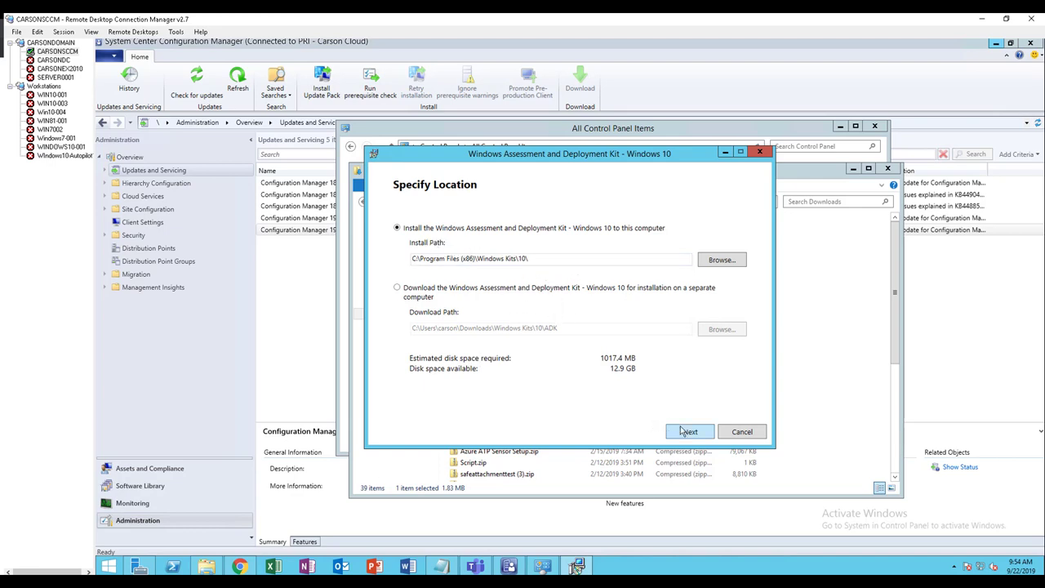
pyautogui.click(689, 431)
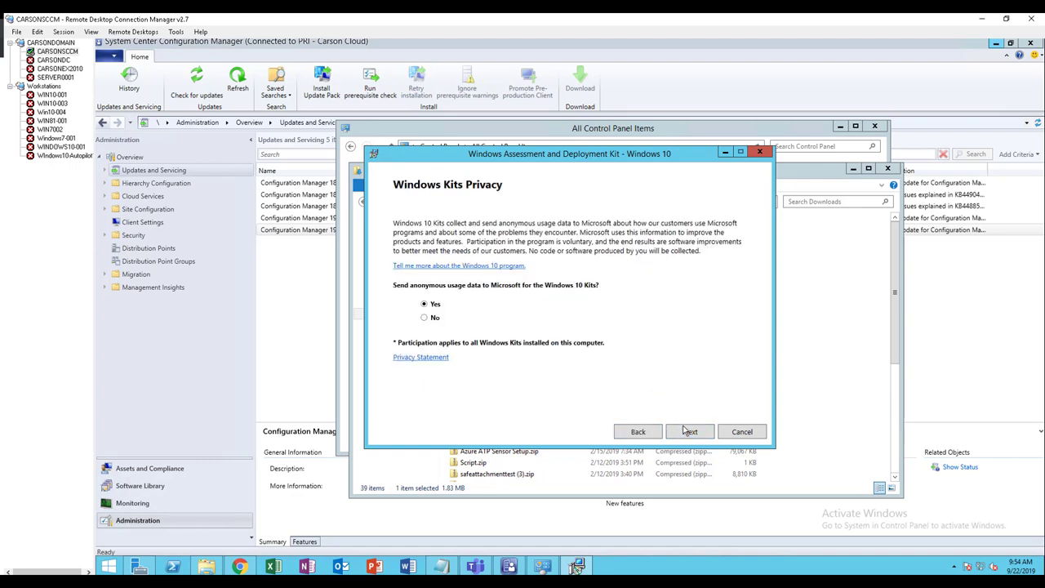
pyautogui.click(689, 431)
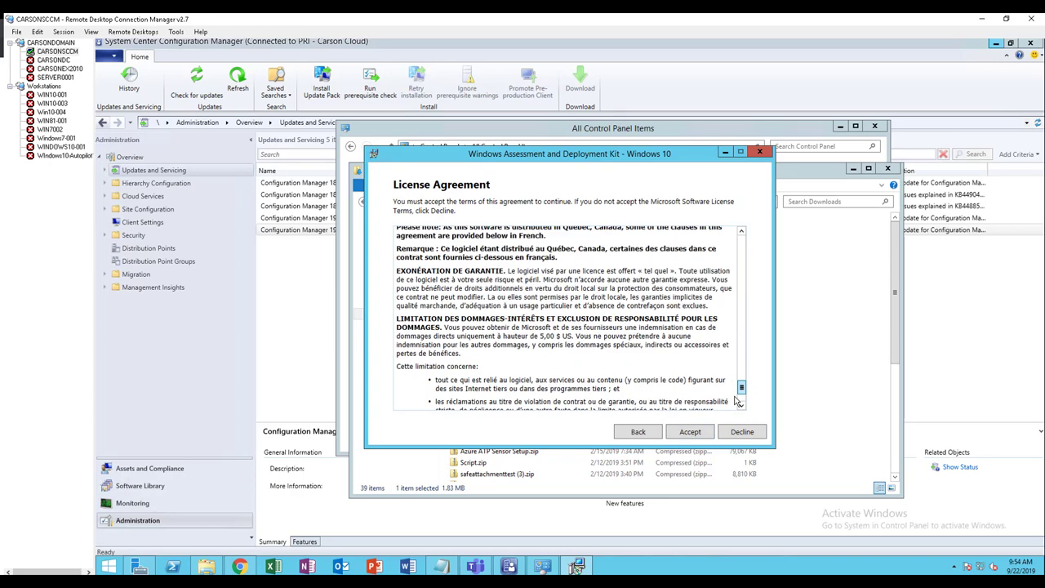
pyautogui.scroll(-3)
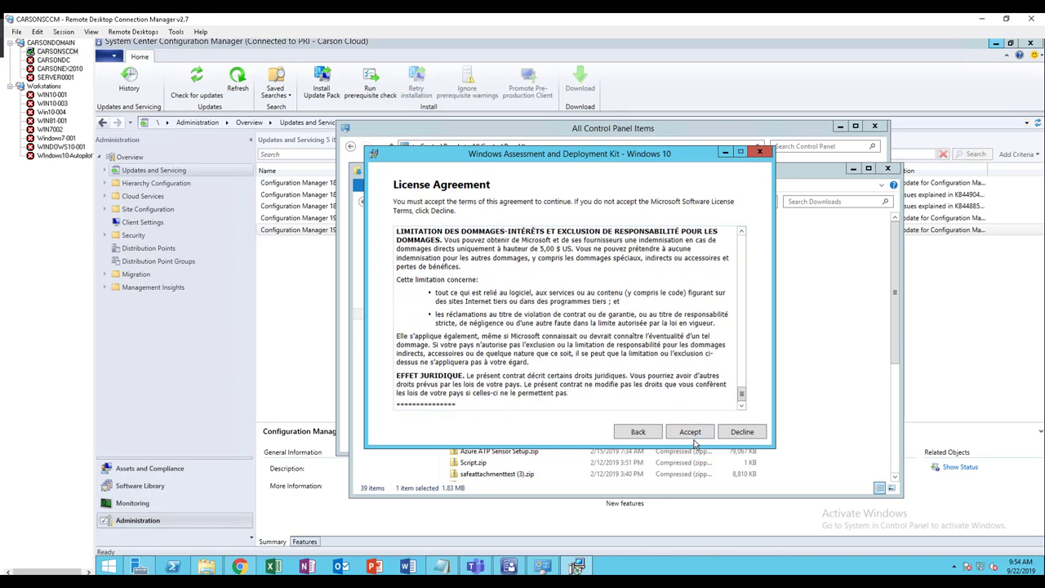
pyautogui.click(689, 431)
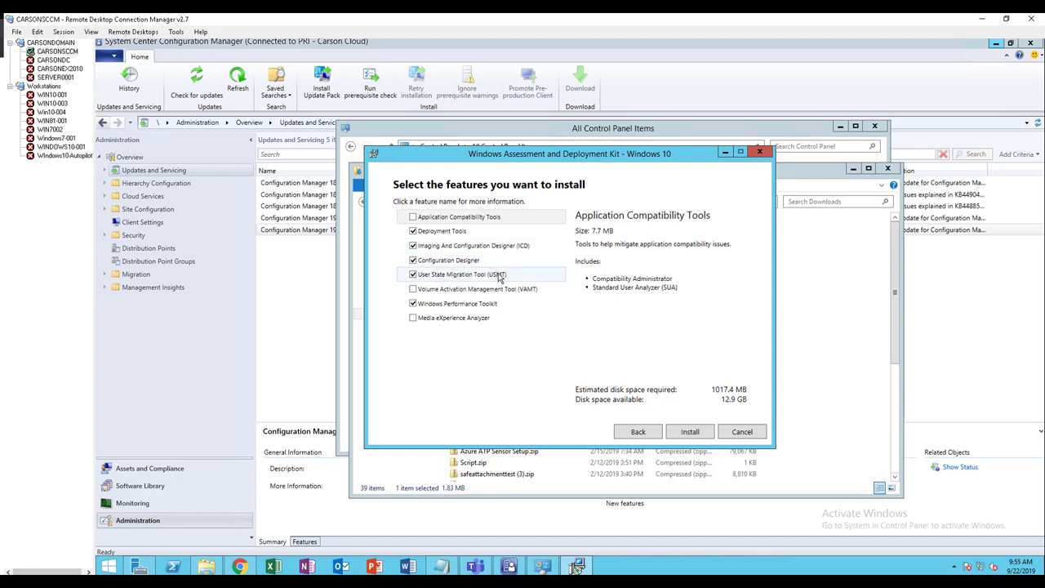
pyautogui.moveTo(456, 317)
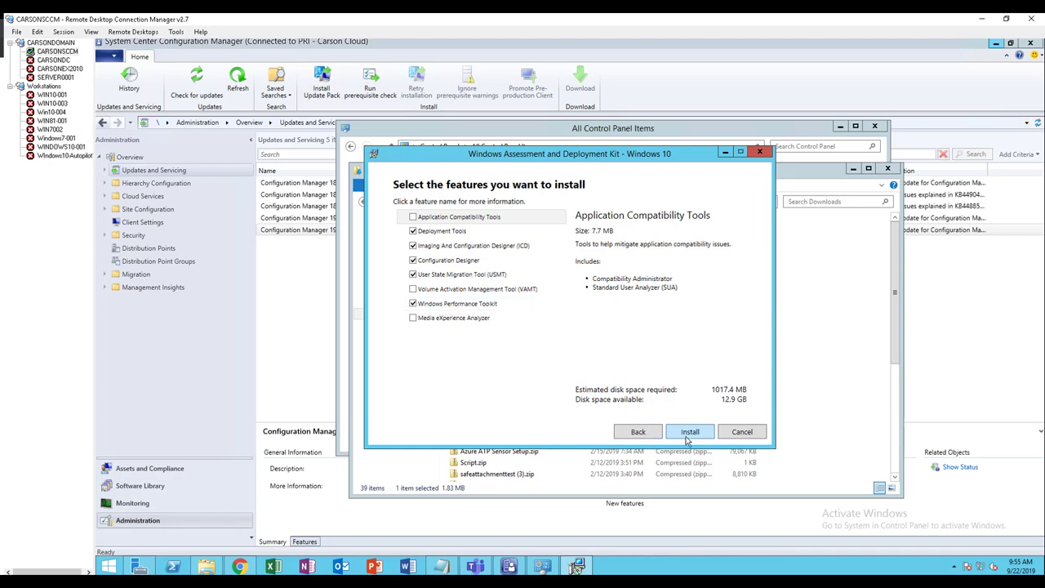
# - Install the default checked features, including Deployment Tools and Windows Performance Toolkit
pyautogui.click(689, 430)
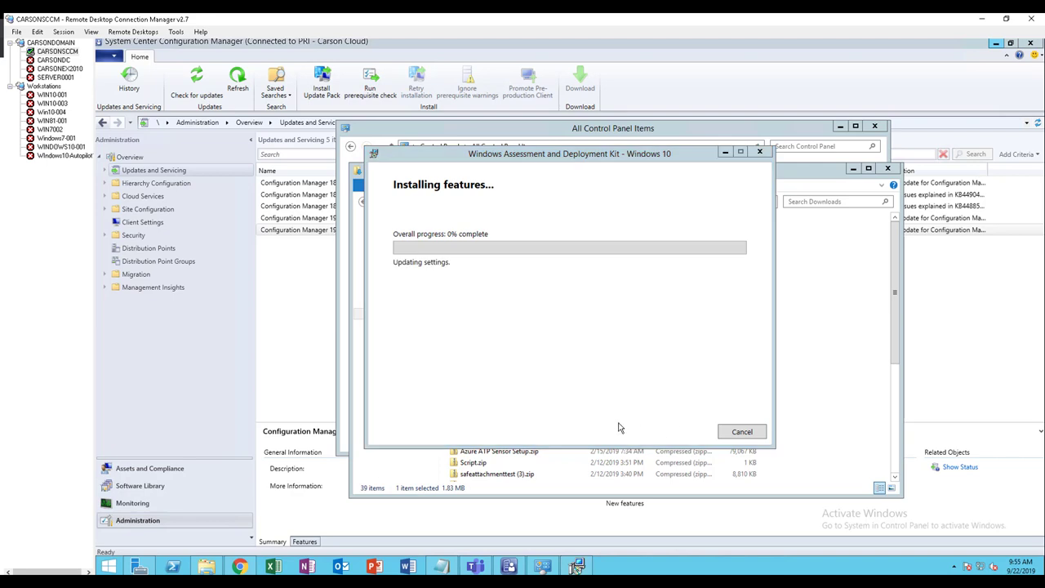
pyautogui.moveTo(512, 367)
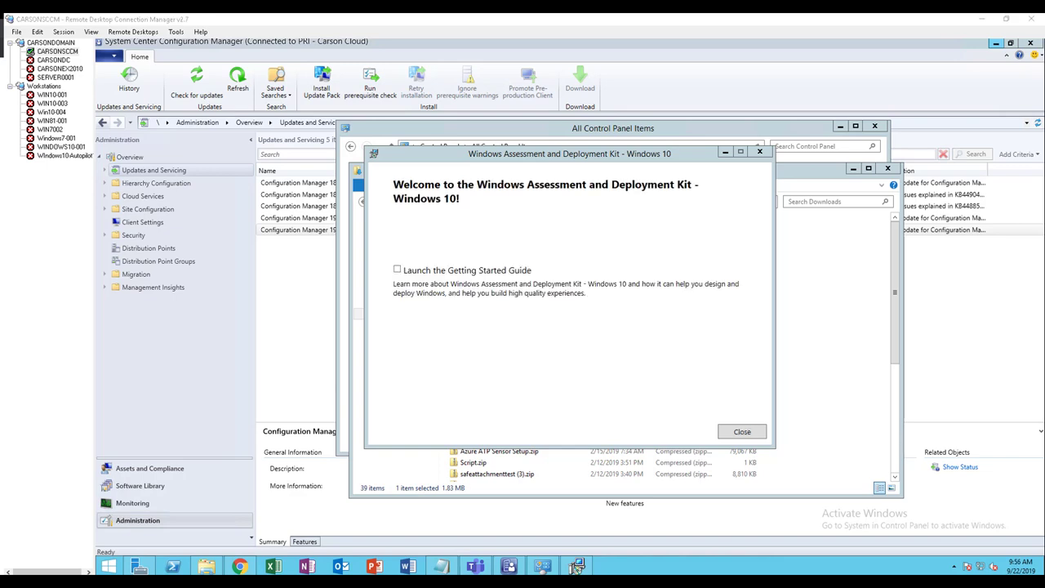
pyautogui.moveTo(725, 422)
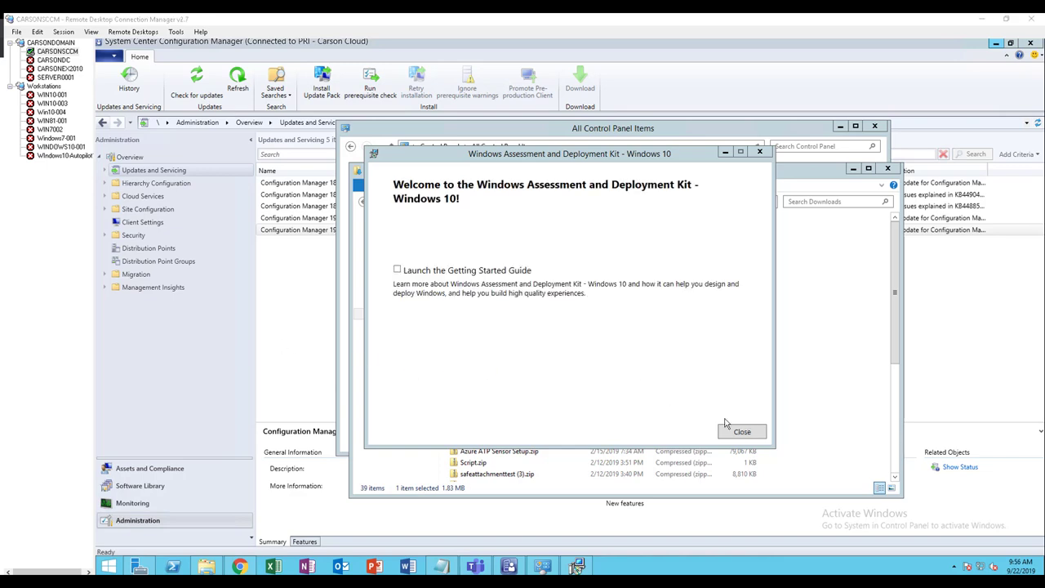
# - Close the finished ADK installer without launching the Getting Started Guide
pyautogui.click(742, 431)
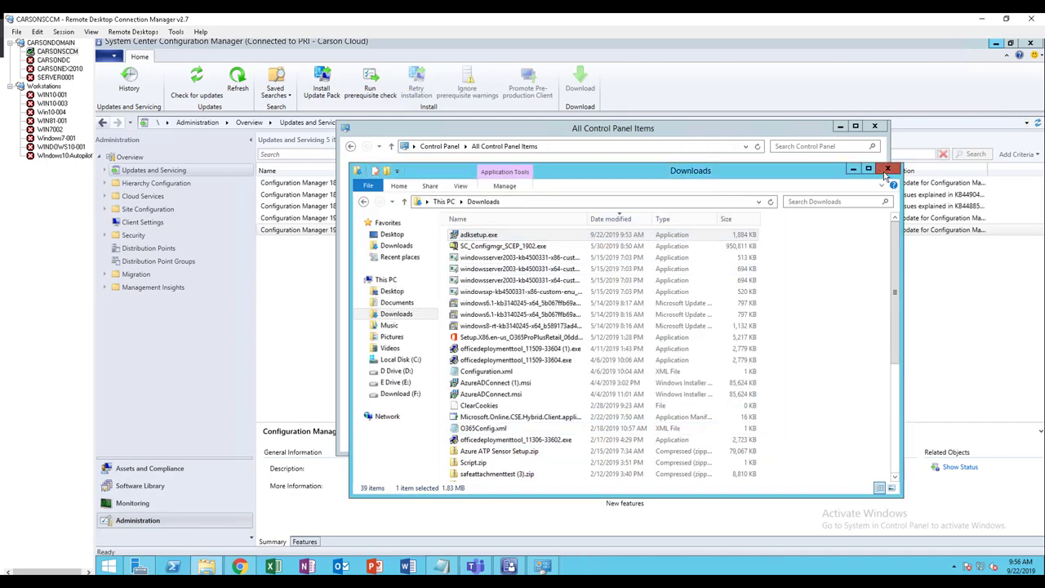
# - Filter Programs and Features on 'windows' and select the ADK entry showing version 10.1.18362.1
pyautogui.click(888, 170)
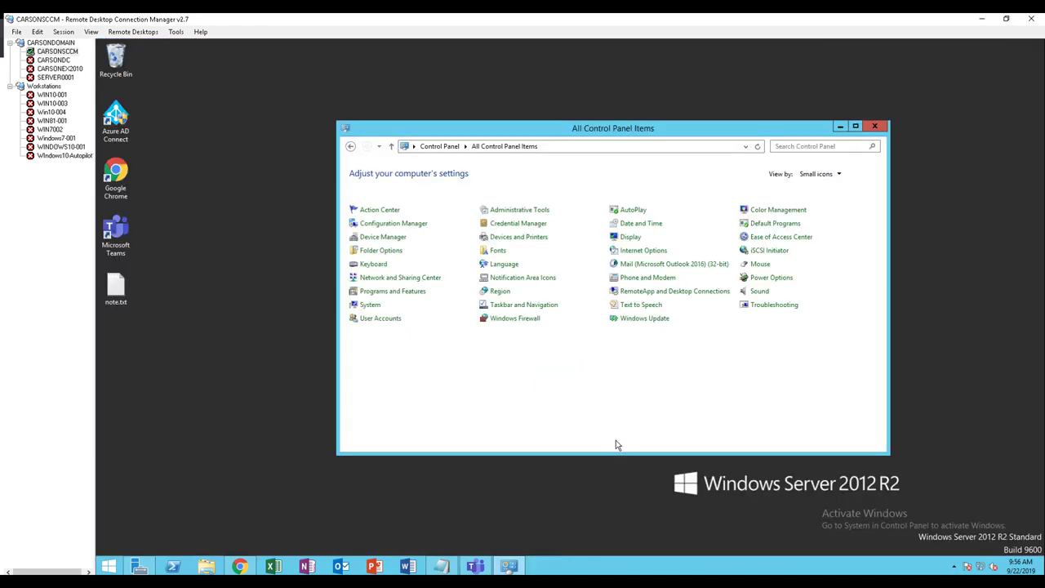
pyautogui.moveTo(395, 290)
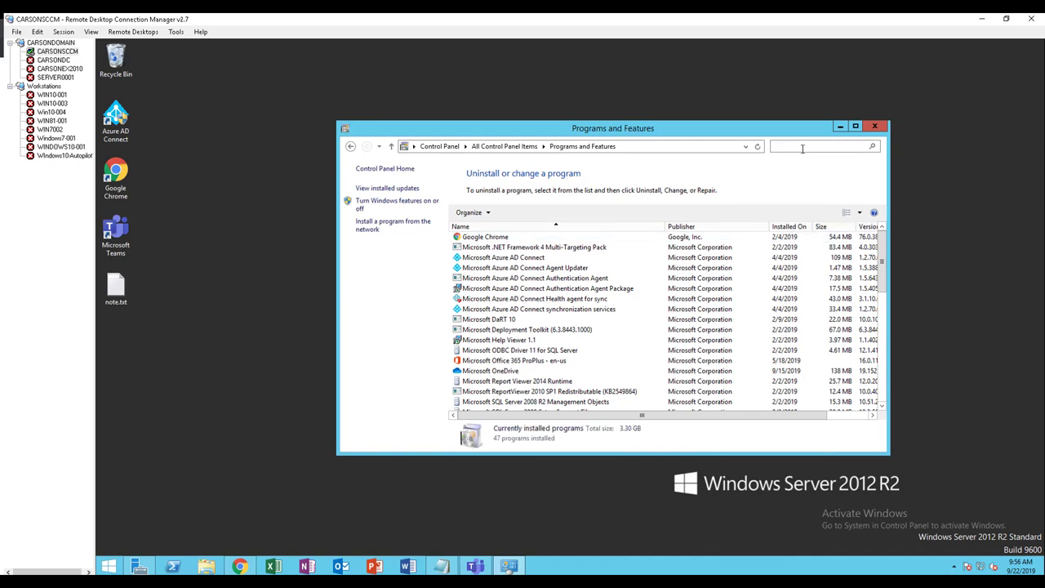
pyautogui.write('windows')
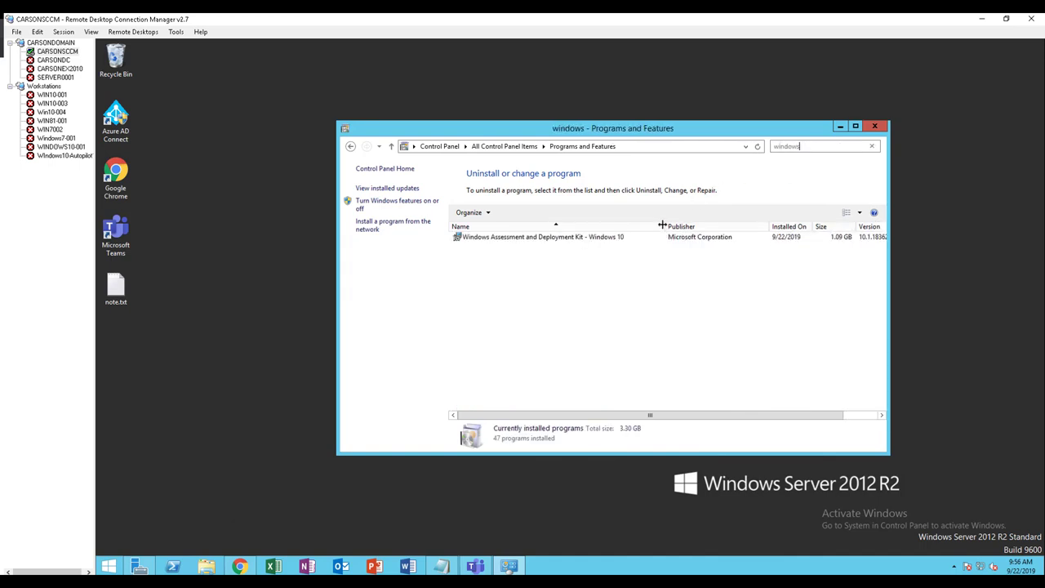
pyautogui.click(539, 236)
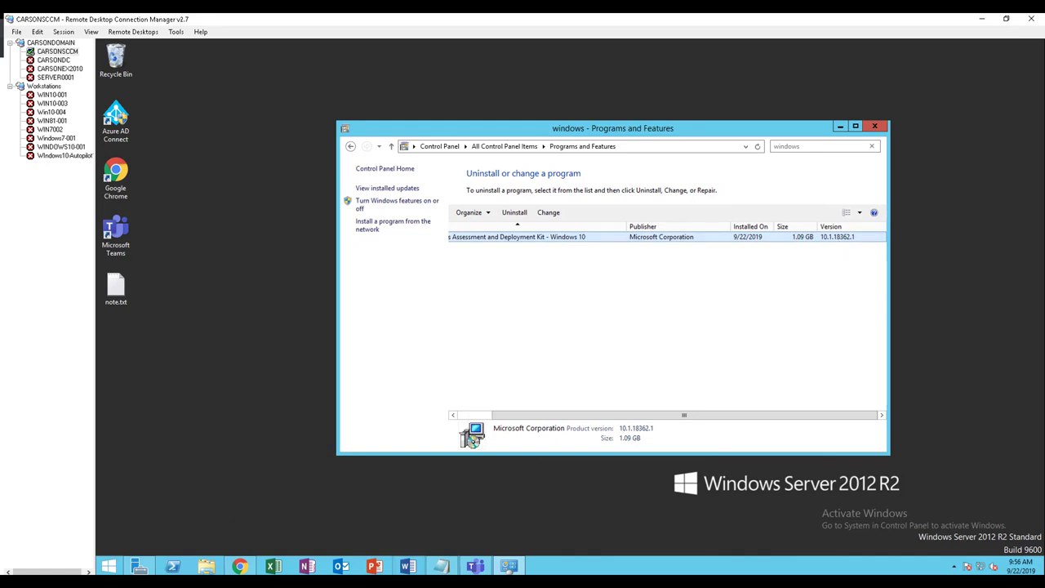
pyautogui.moveTo(407, 565)
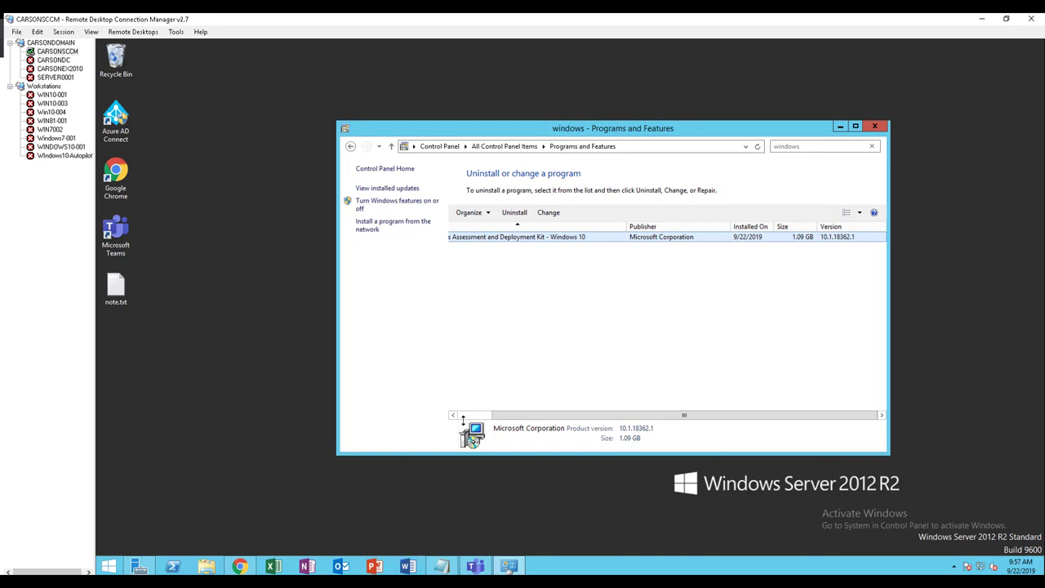
pyautogui.moveTo(767, 254)
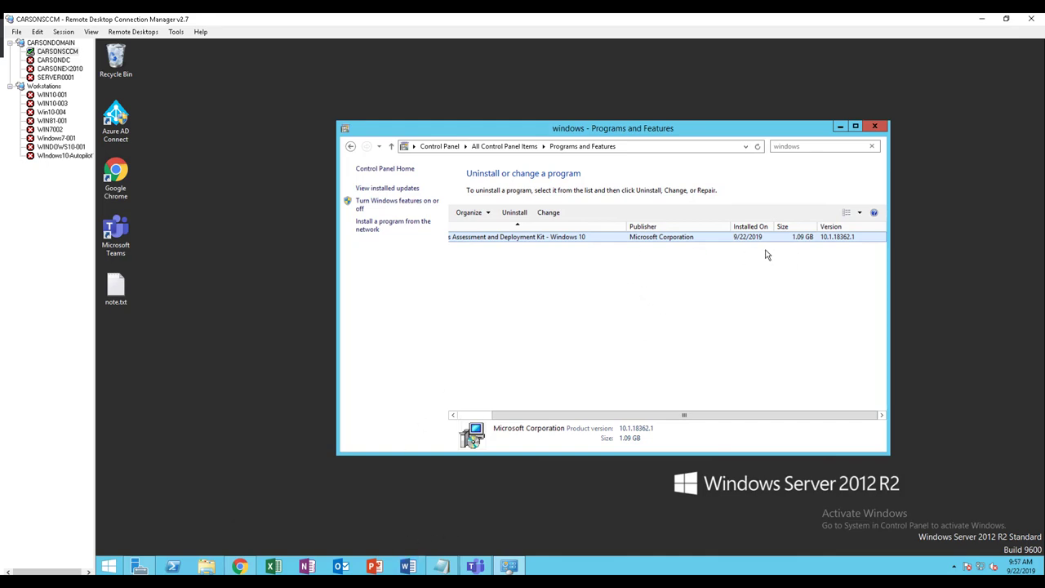